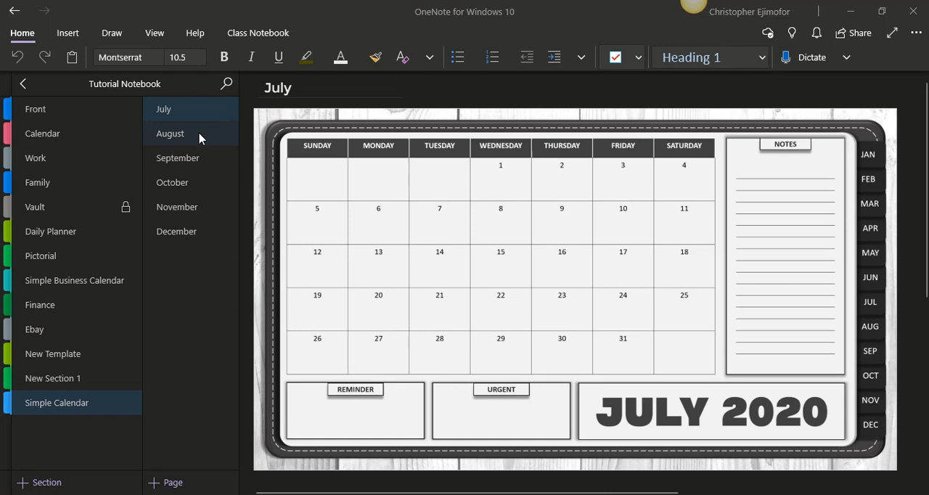
View the August, September, October, November and December 2020 calendar pages in turn.
click(169, 133)
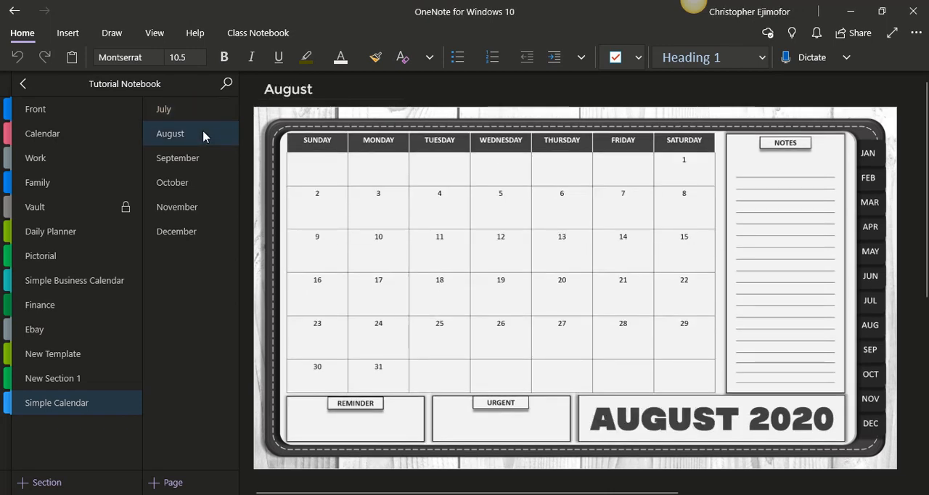
click(177, 157)
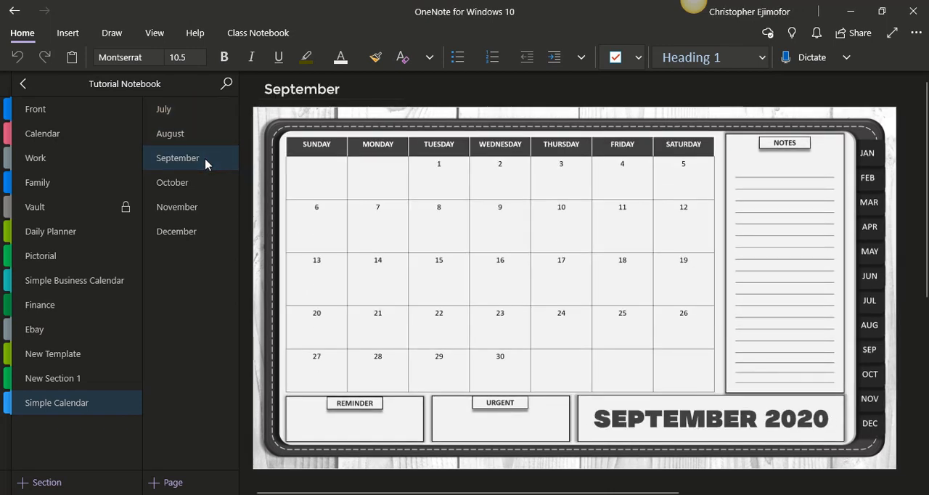
click(172, 182)
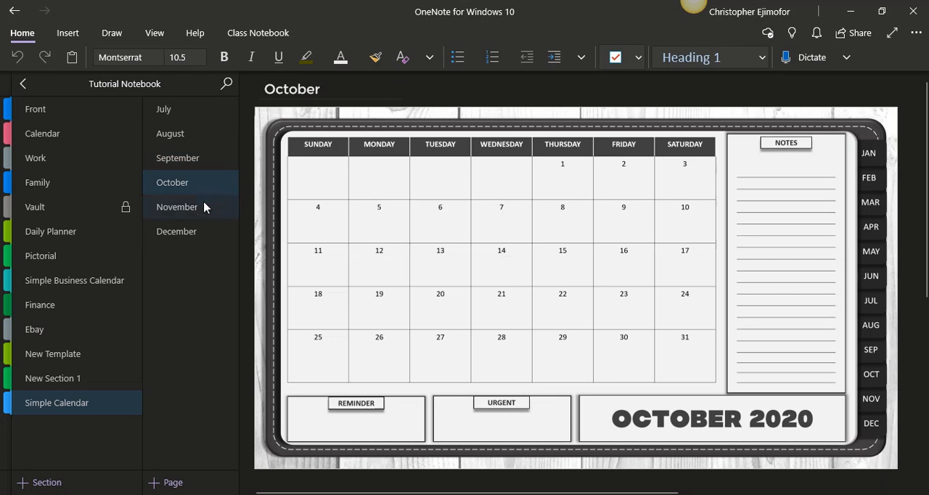
click(176, 231)
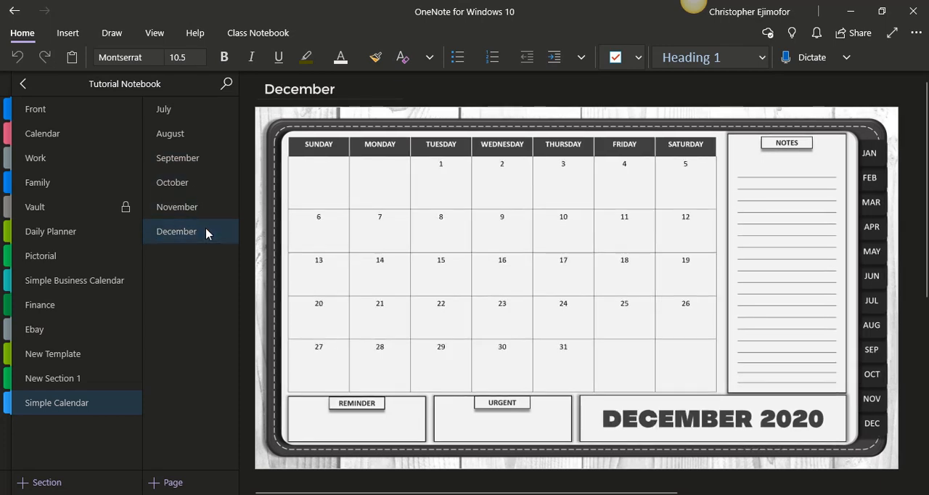
click(164, 108)
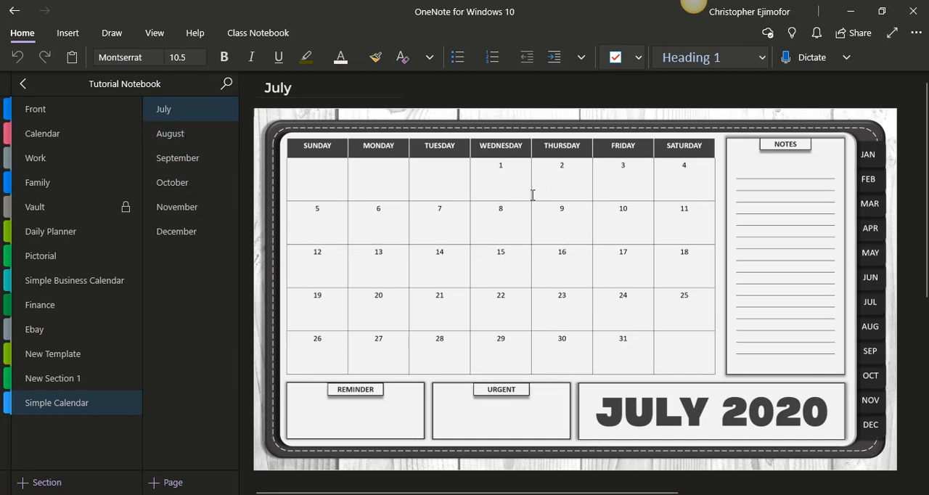
mouse_move(589, 215)
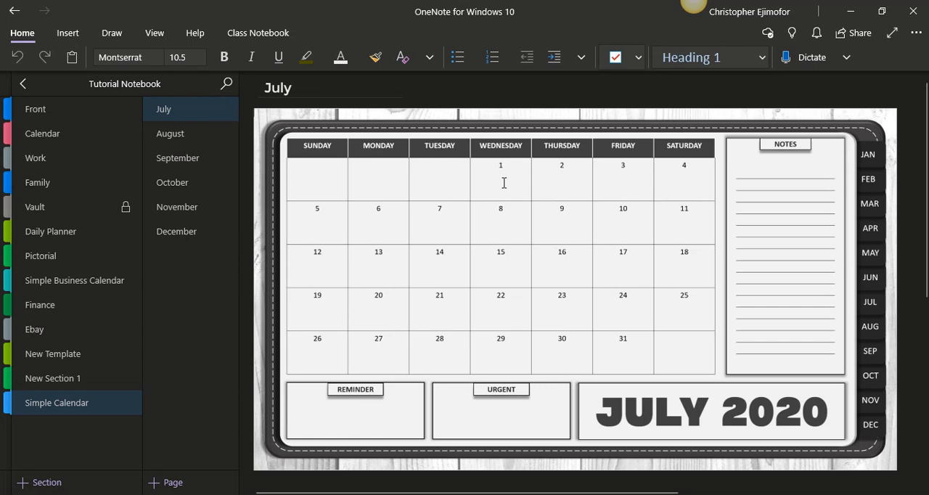
mouse_move(571, 179)
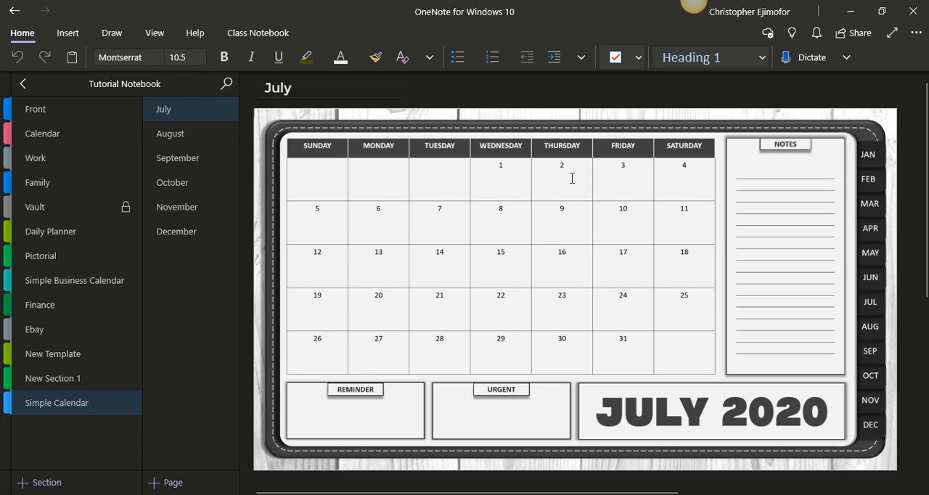
mouse_move(375, 253)
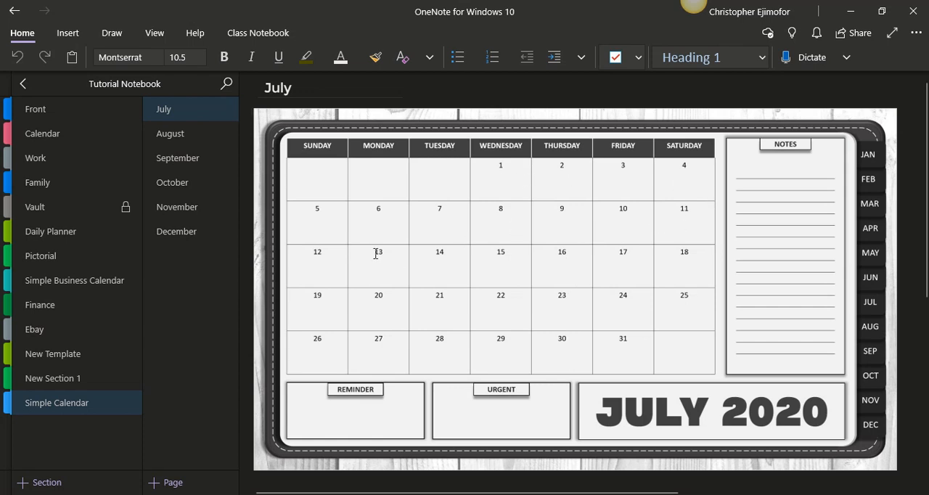
mouse_move(380, 229)
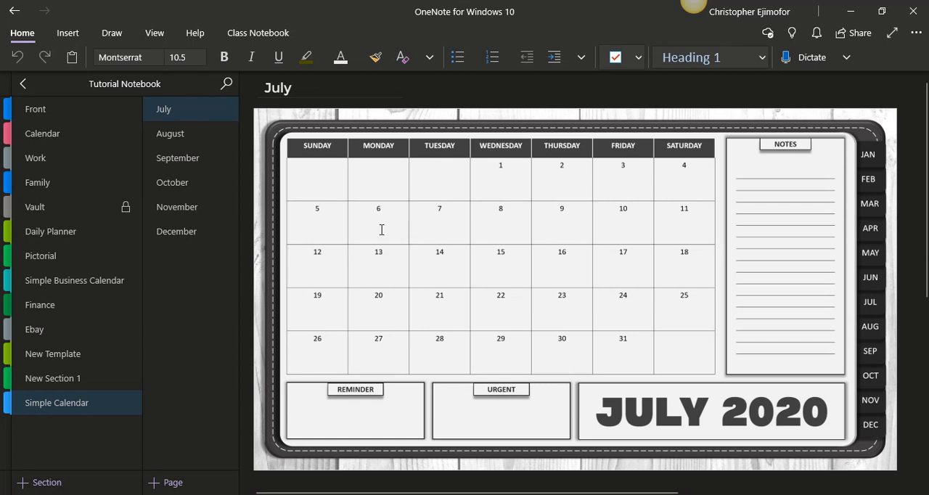
mouse_move(554, 299)
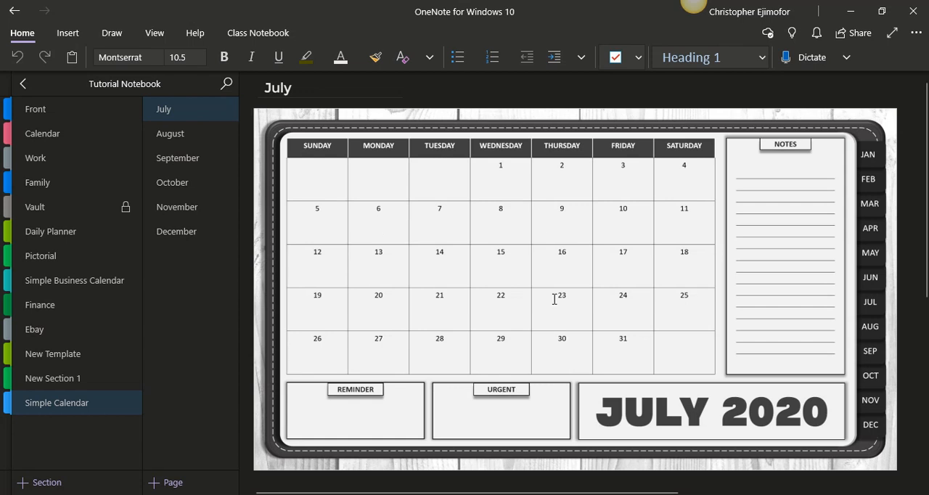
mouse_move(384, 407)
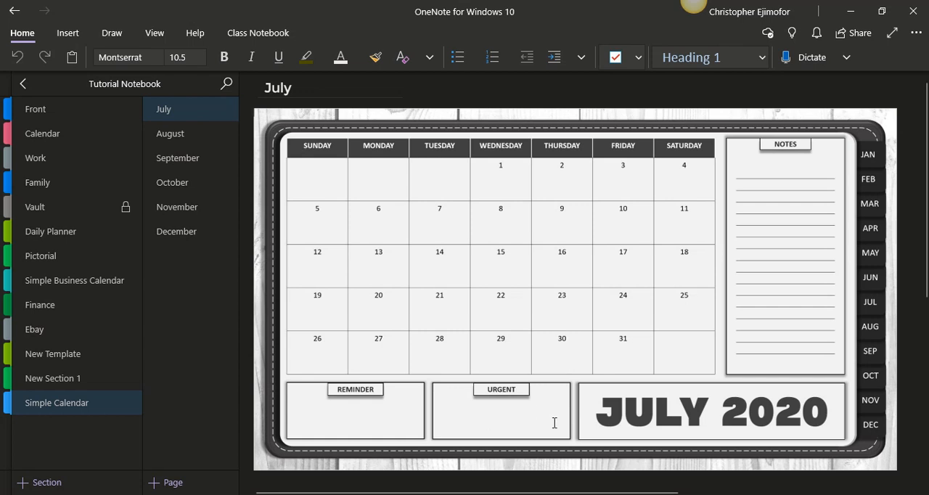
mouse_move(767, 217)
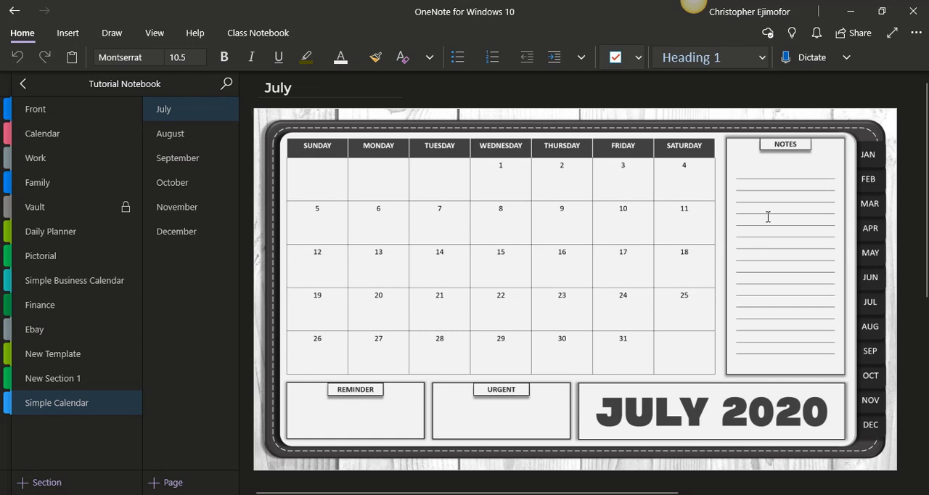
mouse_move(776, 174)
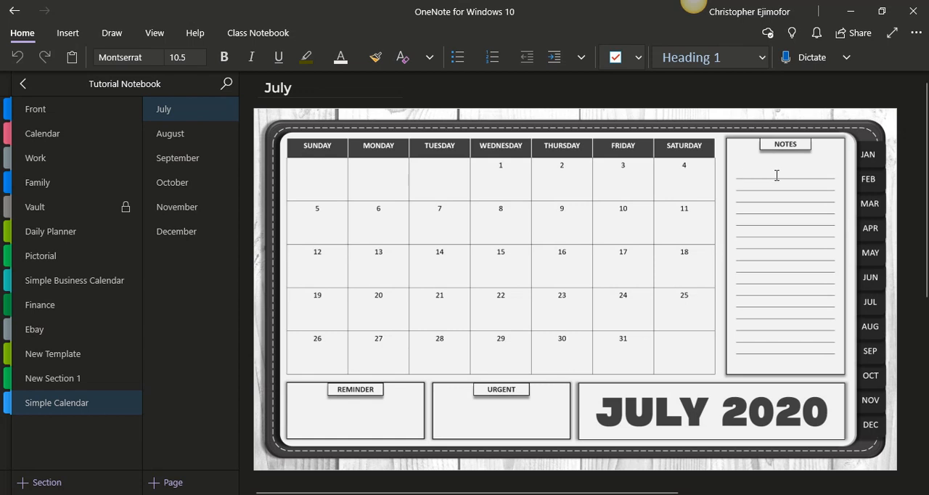
mouse_move(821, 259)
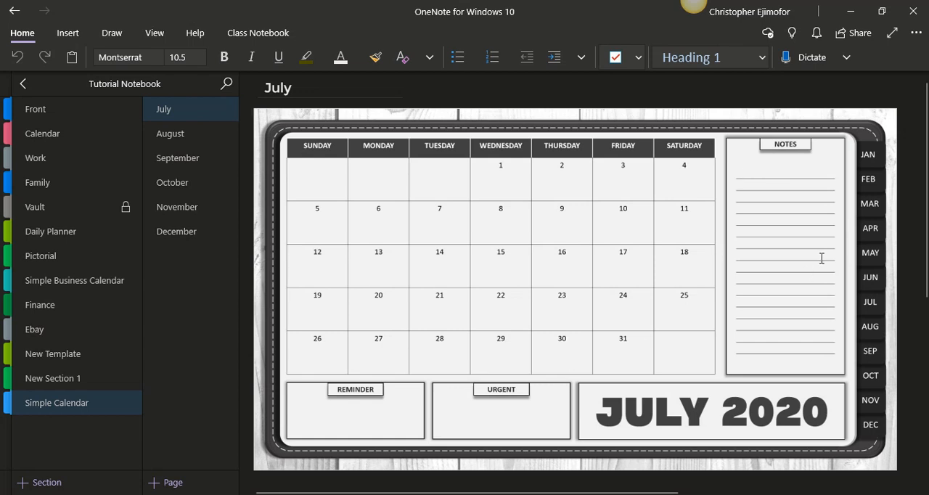
mouse_move(872, 192)
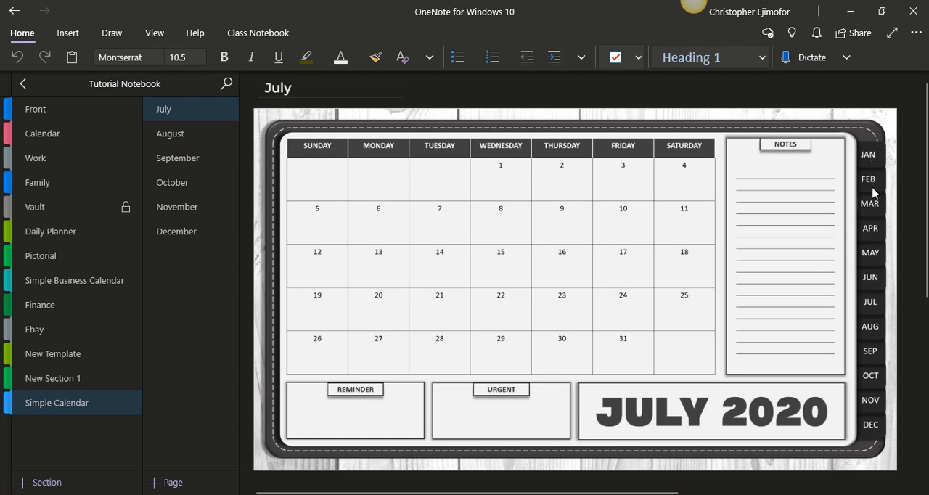
mouse_move(871, 406)
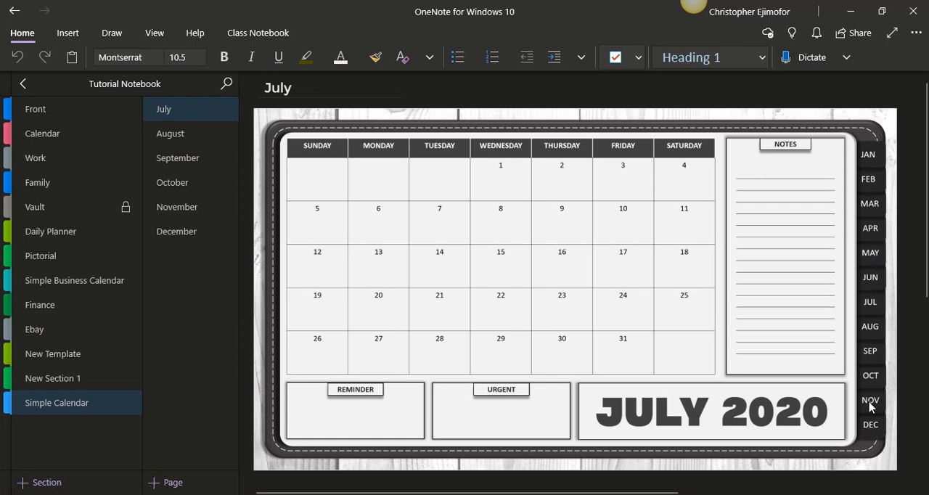
mouse_move(874, 428)
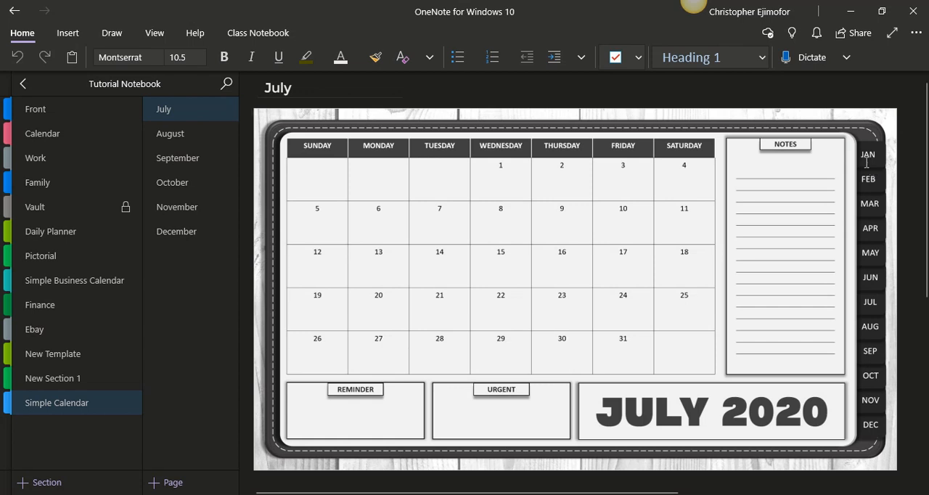
mouse_move(872, 204)
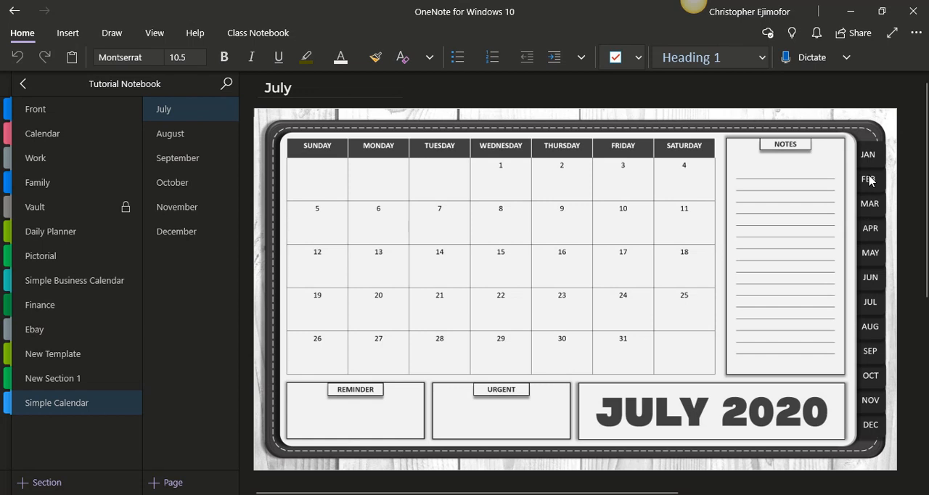
mouse_move(876, 390)
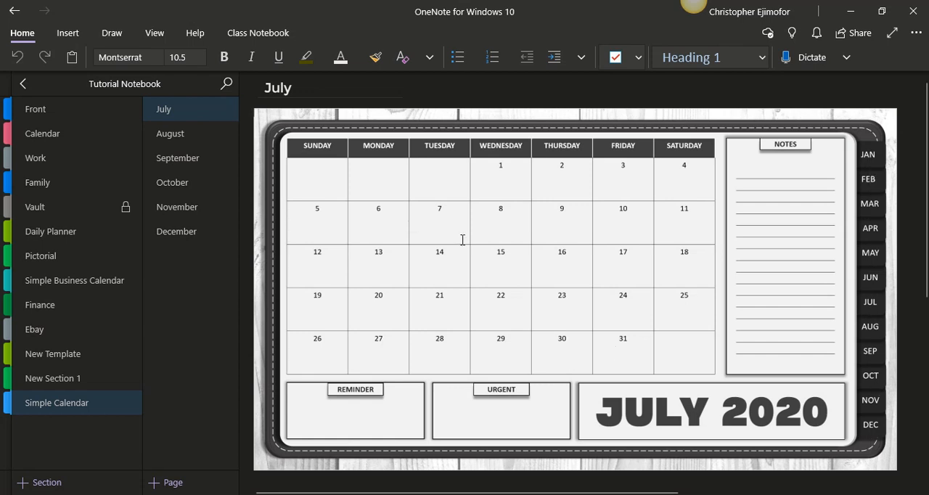
mouse_move(359, 272)
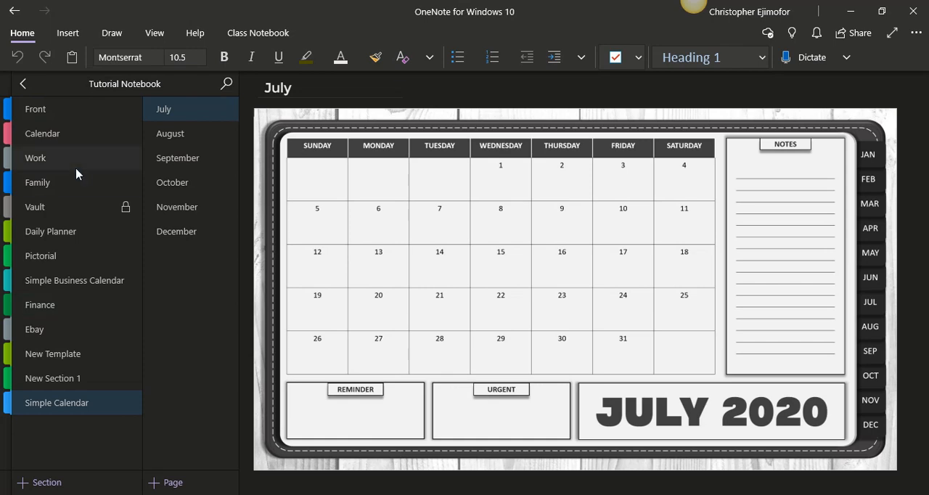
mouse_move(67, 158)
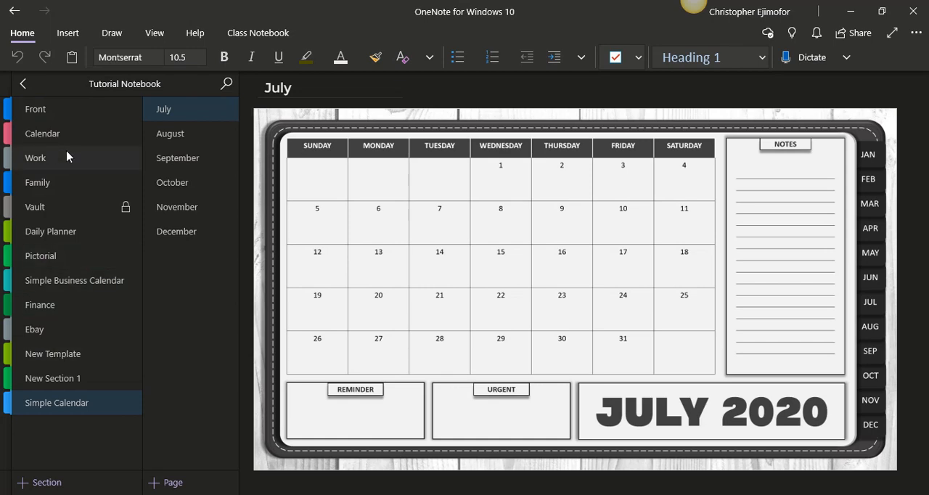
View the Daily Planner page and Pictorial's July page, then open Simple Business Calendar.
click(50, 231)
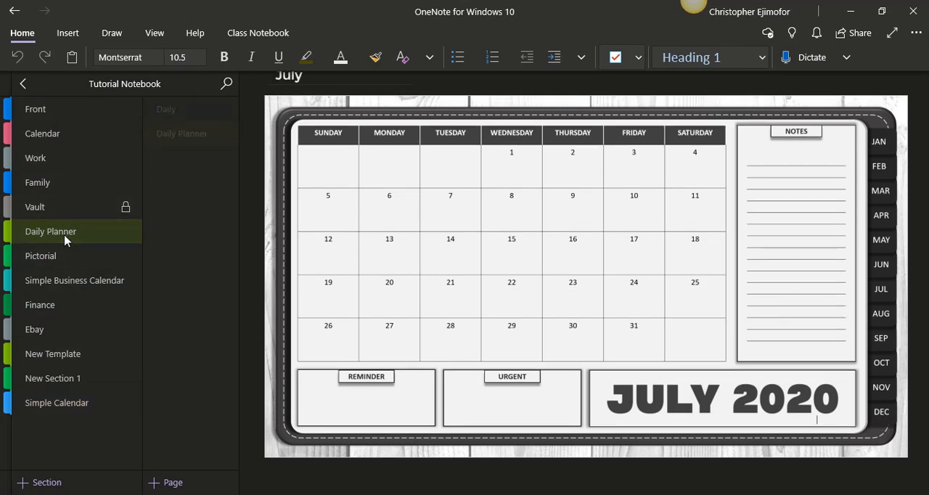
click(181, 134)
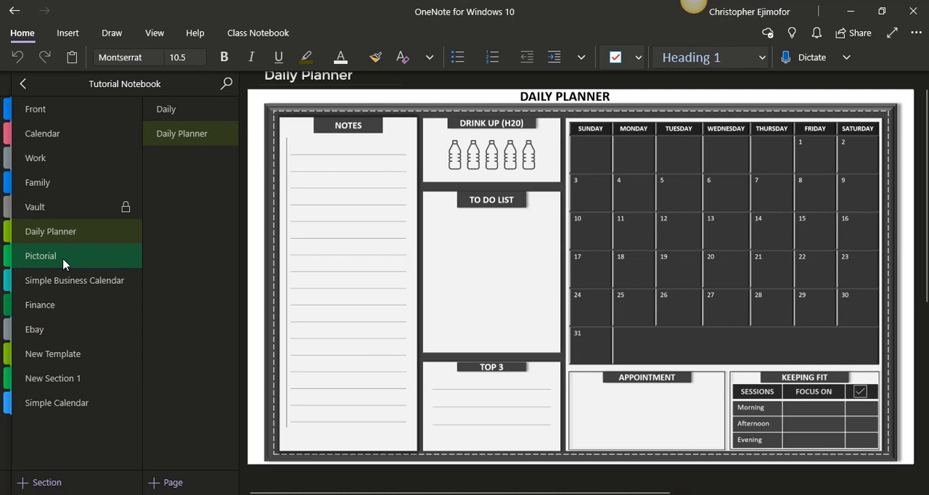
click(41, 256)
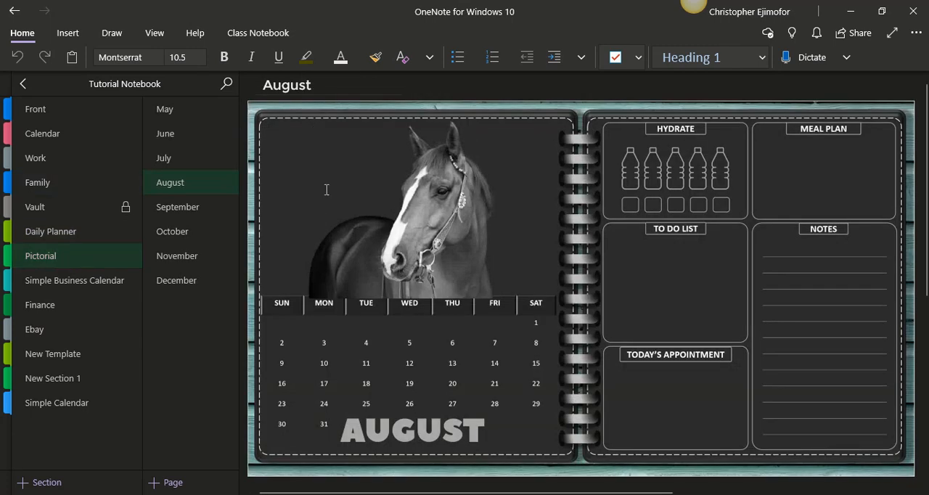
click(163, 158)
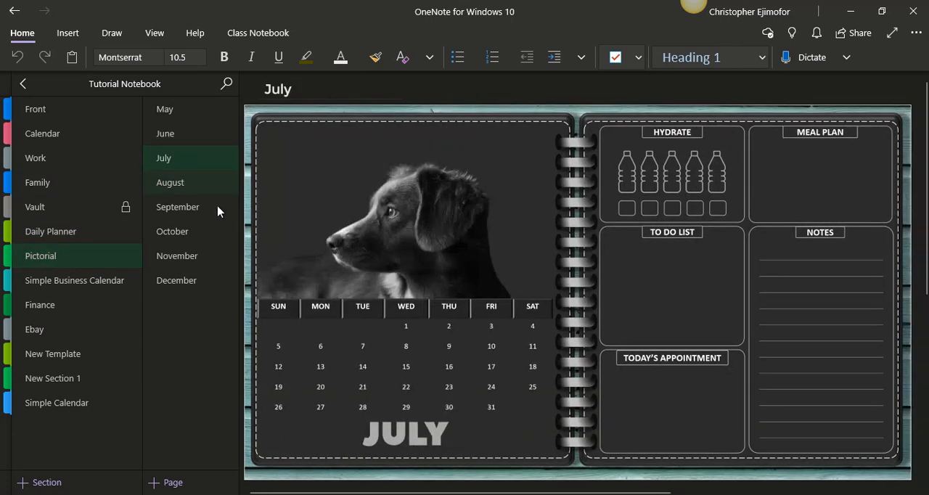
click(74, 280)
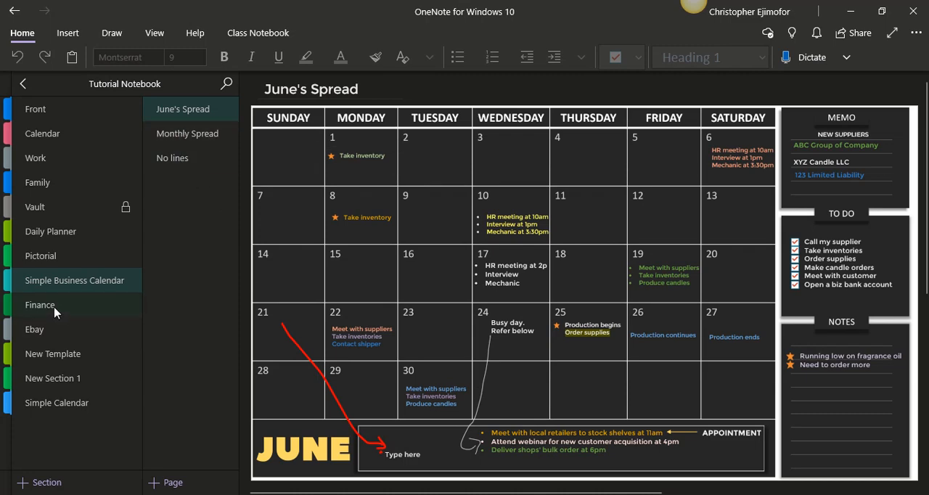
View Finance's June Exp and June Income pages, then open the New Template section.
click(40, 304)
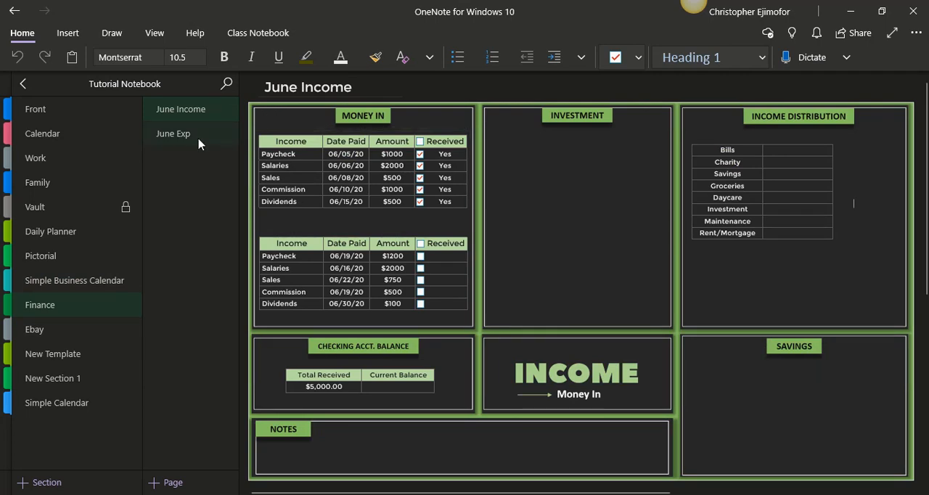
click(172, 133)
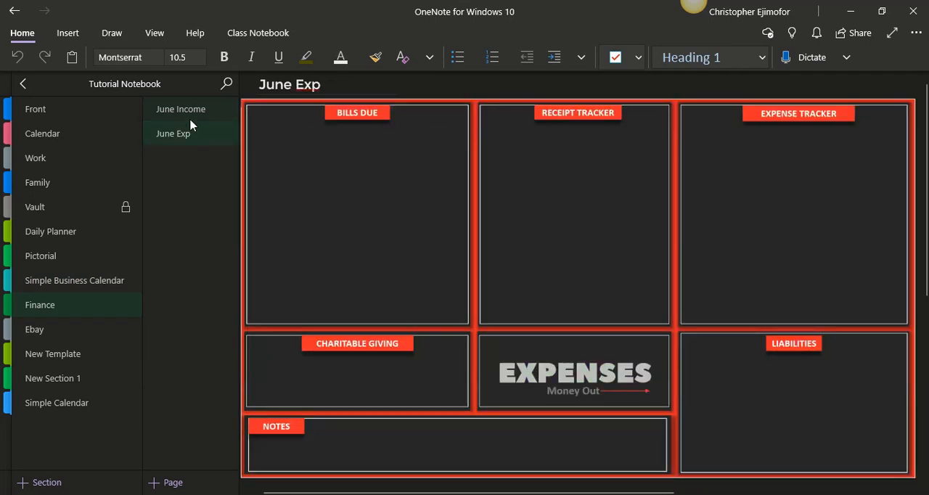
click(181, 108)
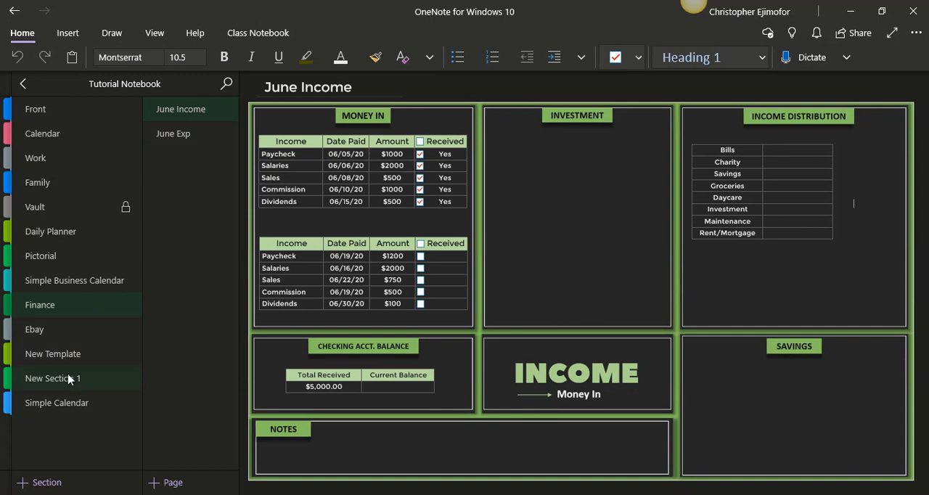
click(53, 353)
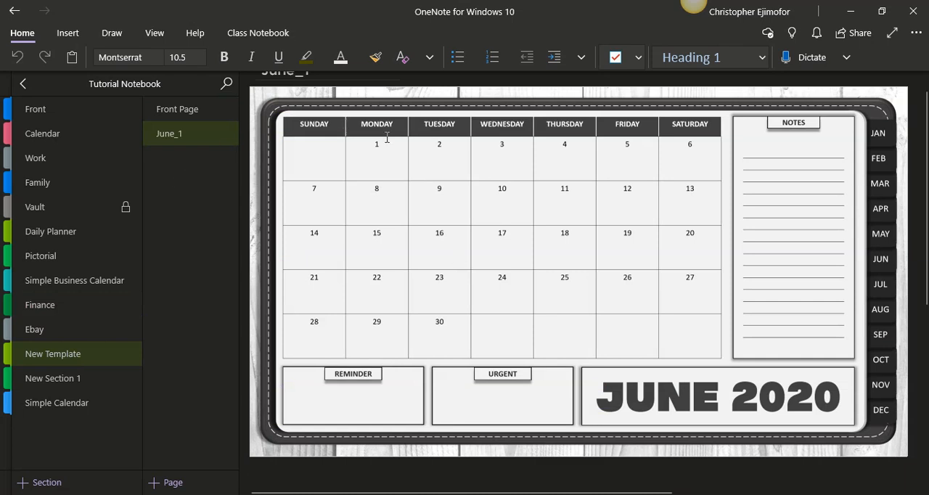
mouse_move(422, 187)
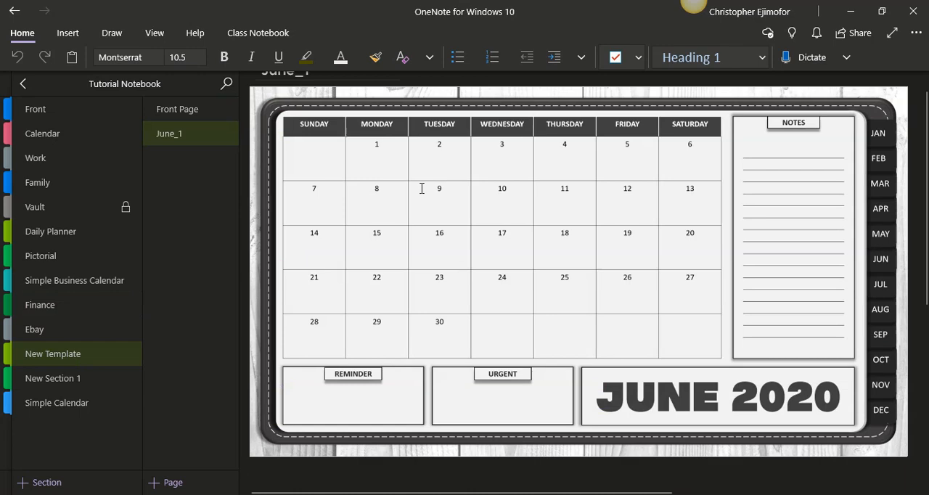
mouse_move(160, 356)
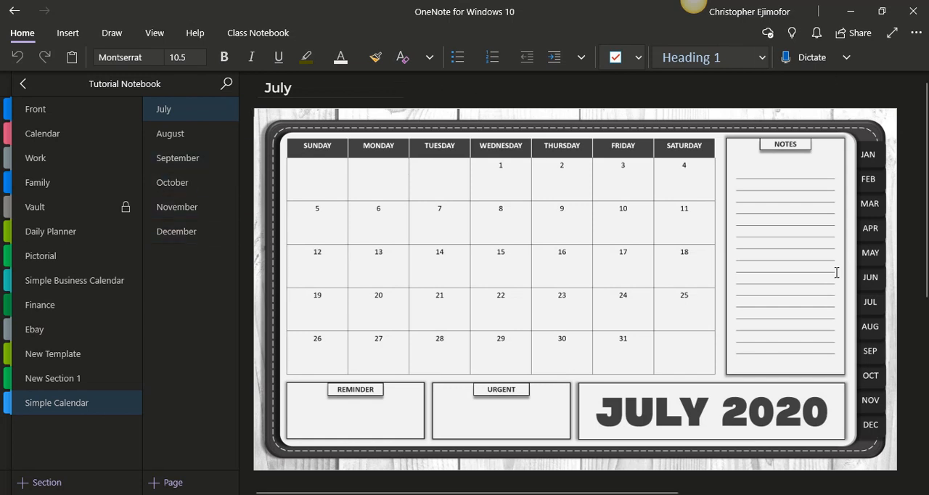
mouse_move(474, 230)
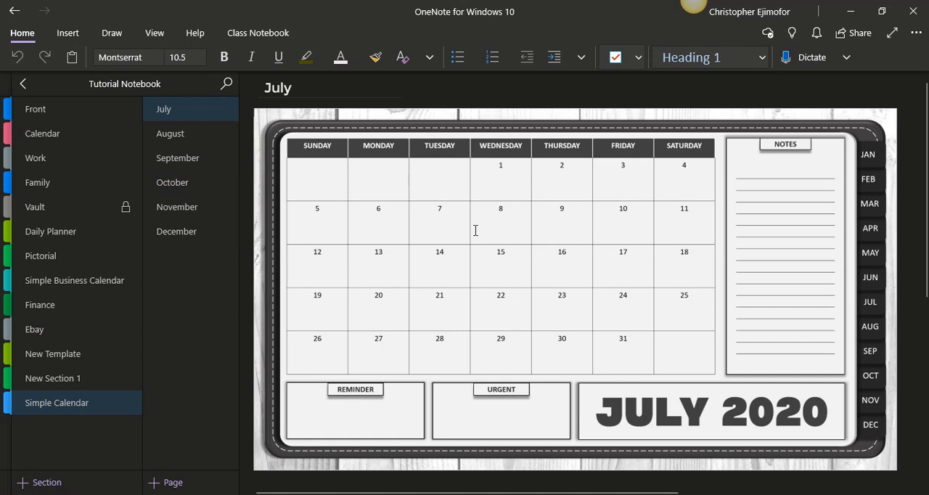
mouse_move(496, 341)
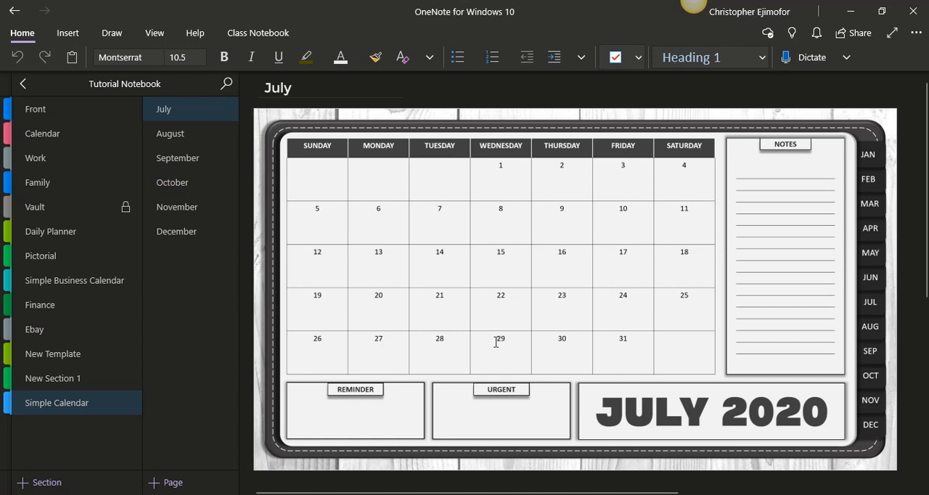
mouse_move(496, 339)
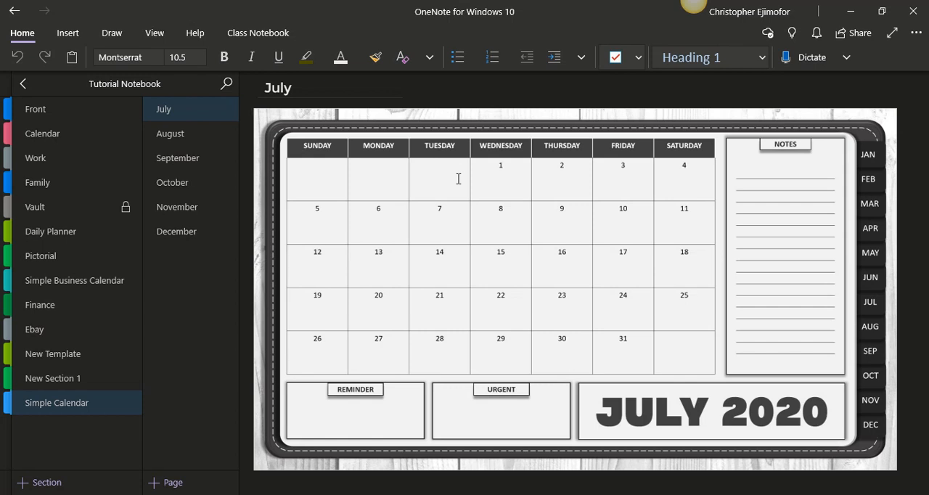
mouse_move(488, 236)
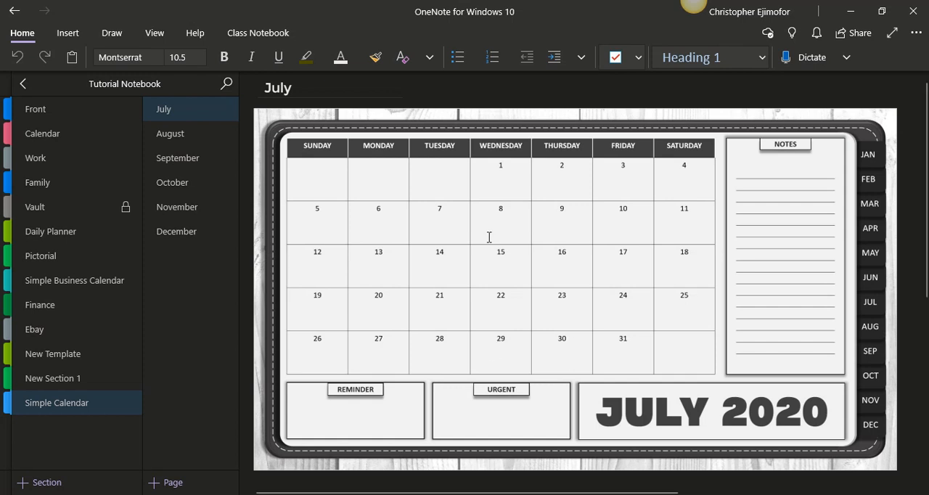